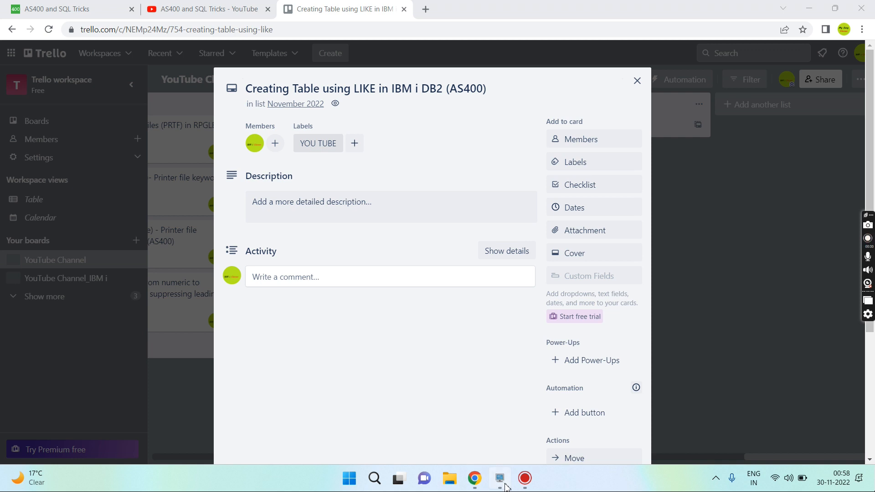
# - Switch from the Trello card to the 5250 session's SQL statement entry screen
pyautogui.click(498, 483)
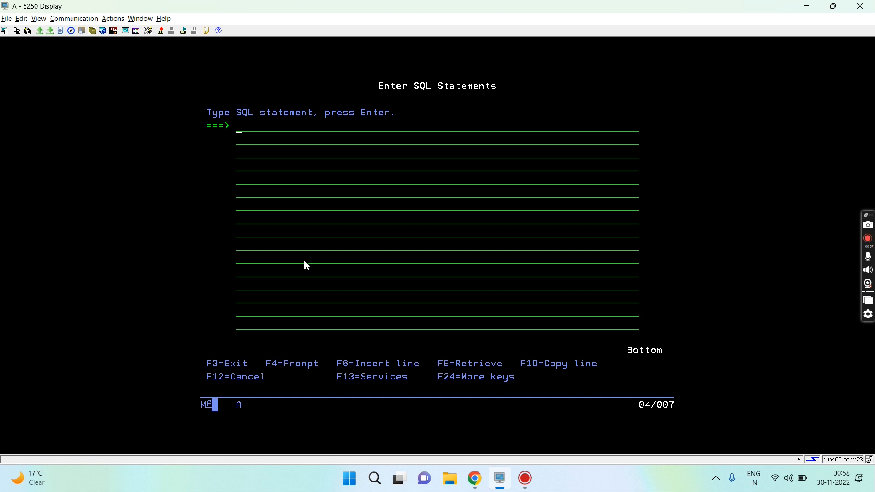
# - Run 'select * from' on PF1 to list its records
pyautogui.write('select')
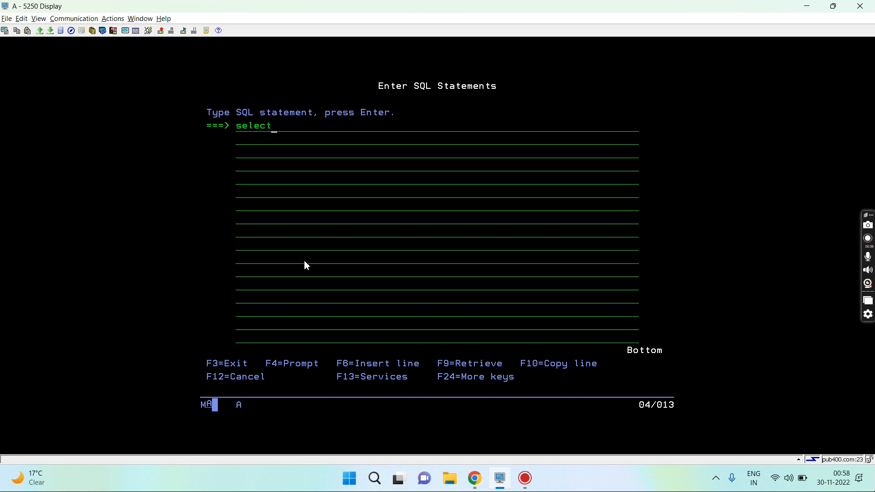
pyautogui.write('* from')
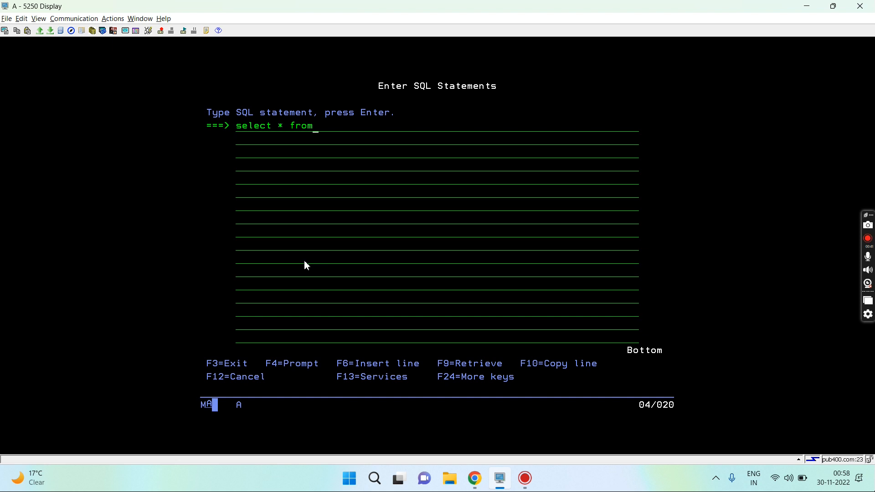
pyautogui.press('Enter')
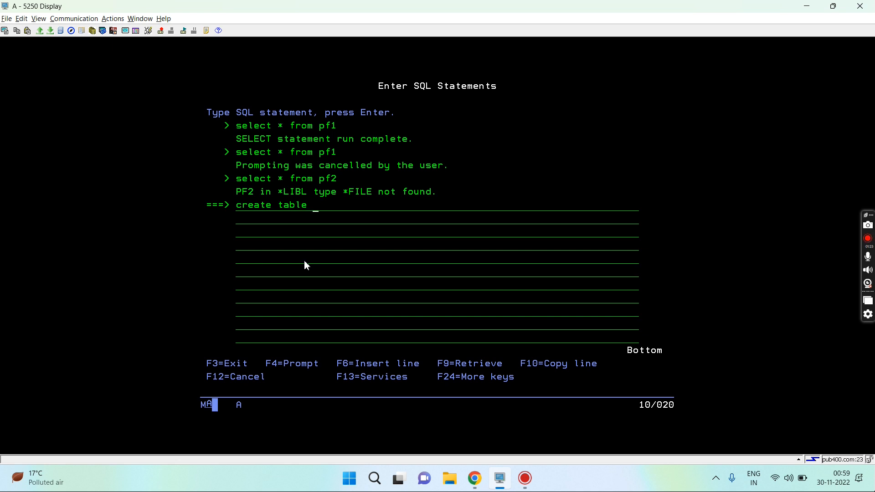
# - Create table PF2 LIKE PF1, then enter 'select * from pf2'
pyautogui.write('pf2')
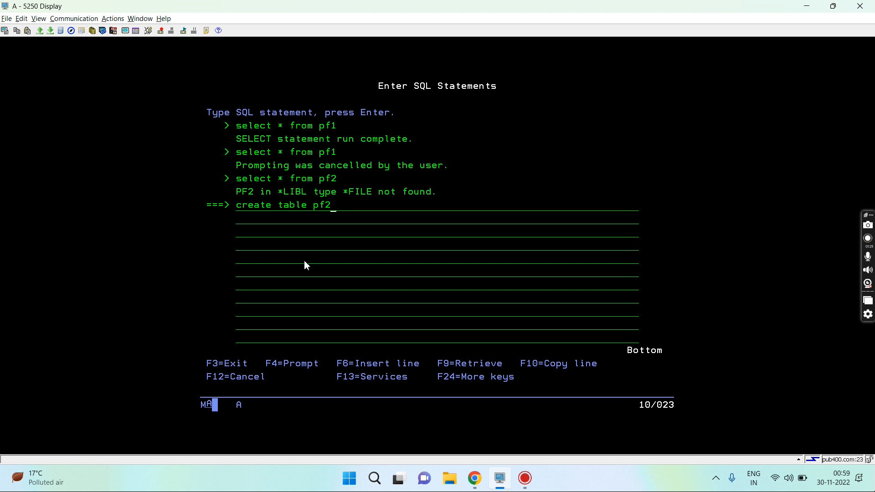
pyautogui.write('like')
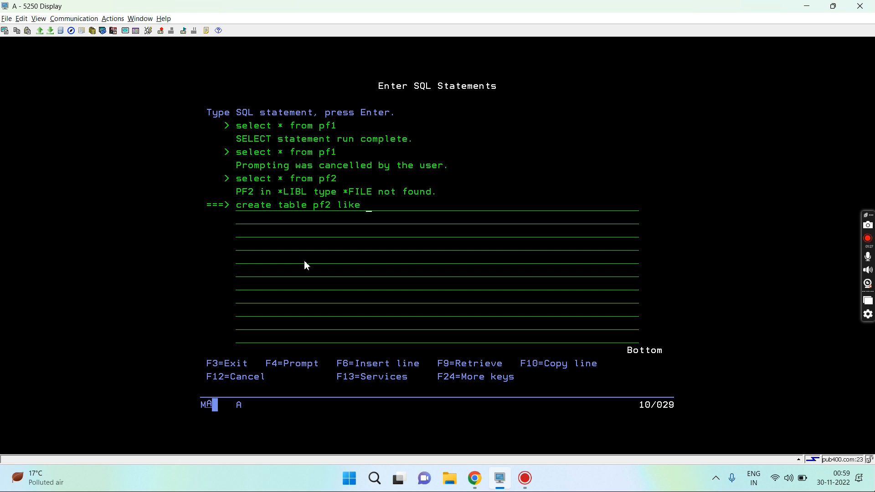
pyautogui.write('pf1')
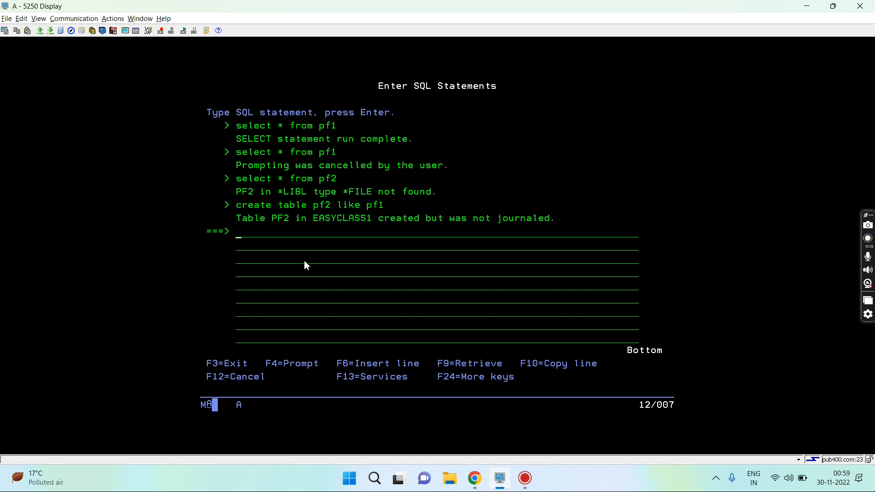
pyautogui.write('select * from pf2')
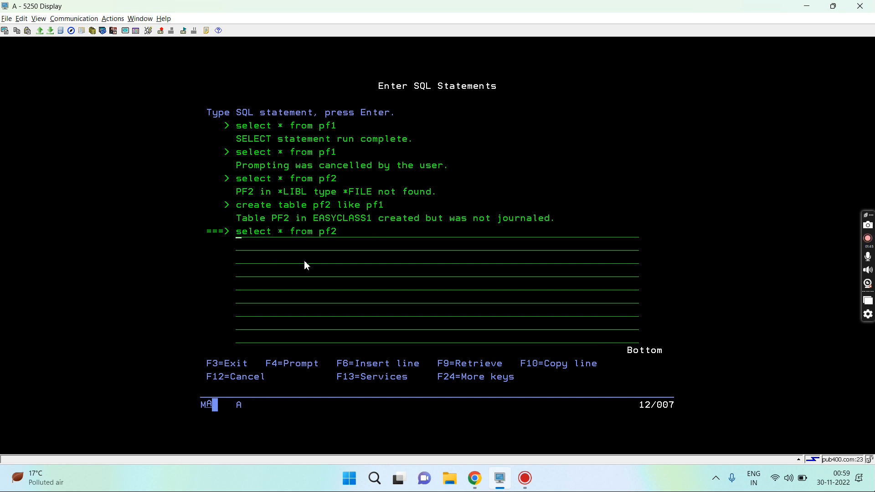
# - Run the select on PF2 and view its empty result
pyautogui.press('Enter')
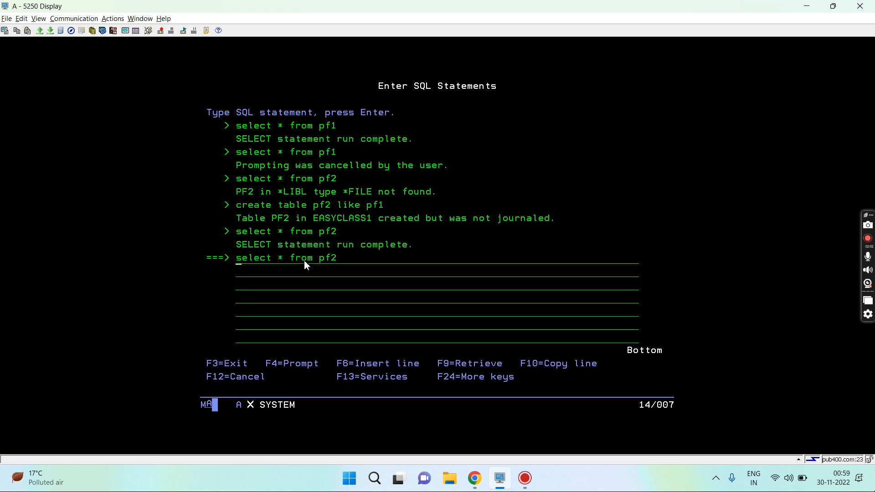
pyautogui.press('F4')
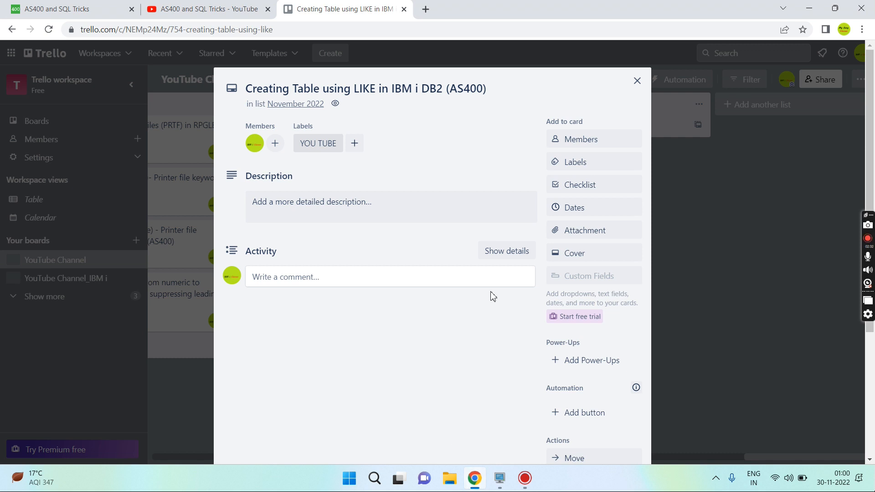
pyautogui.moveTo(852, 171)
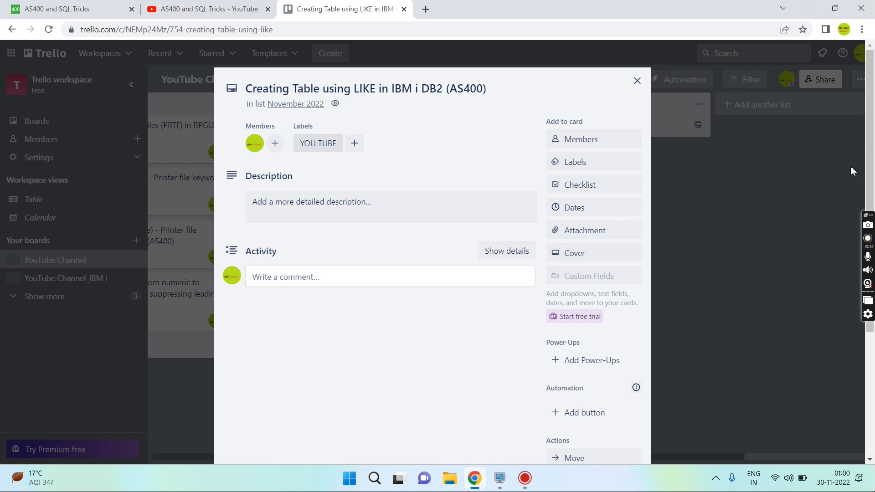